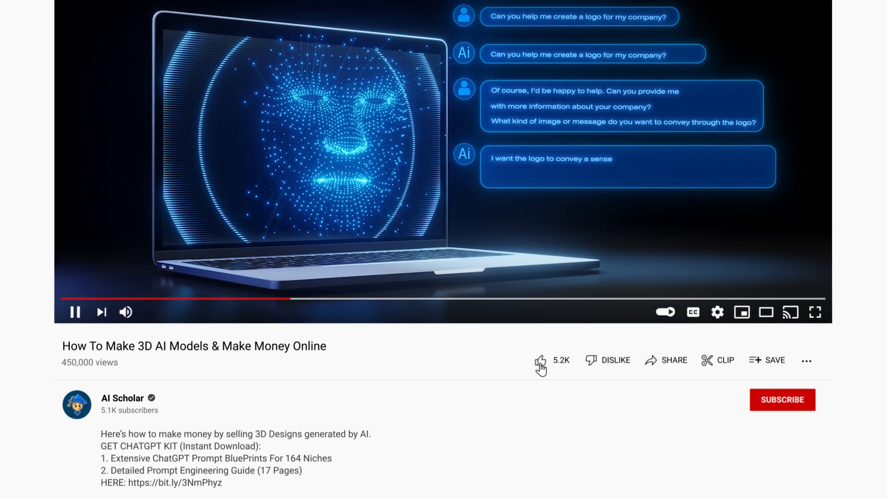
# - Reach Fiverr from a Google search and bring up the AI art gig results
pyautogui.click(781, 399)
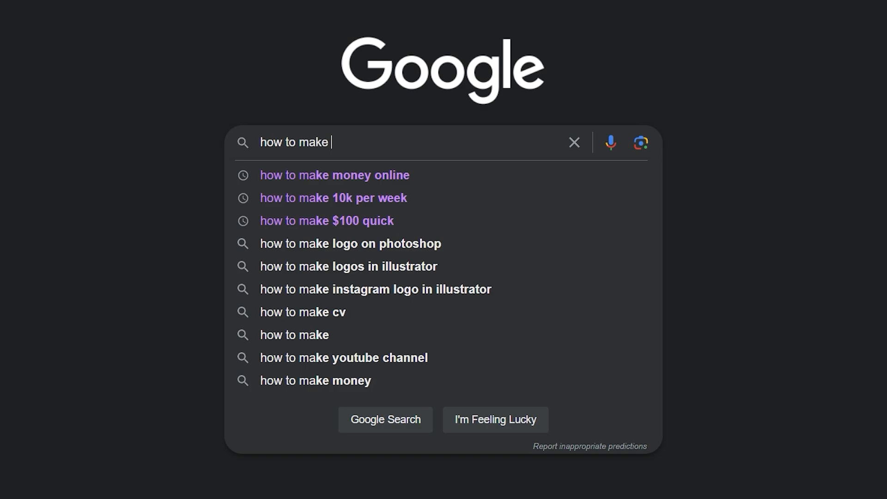
pyautogui.click(333, 175)
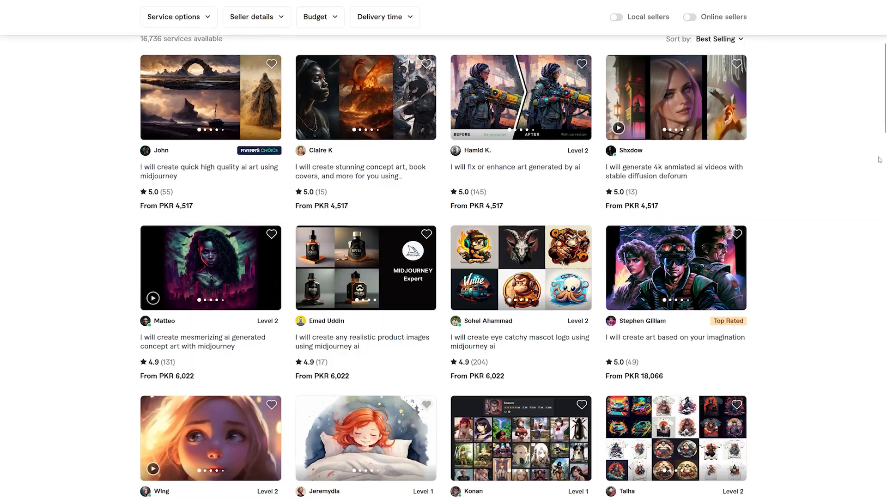
pyautogui.click(365, 268)
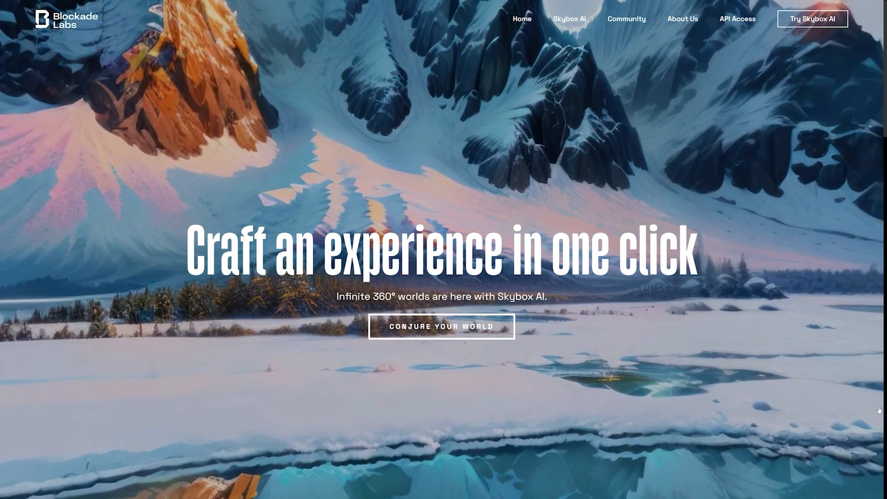
# - Scroll the Blockade Labs homepage through its showcase, testimonials and mission sections
pyautogui.scroll(-3)
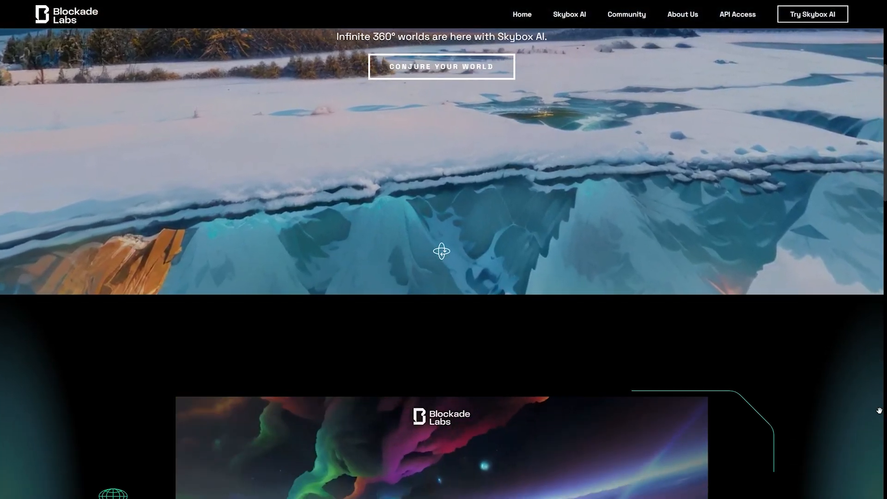
pyautogui.scroll(-3)
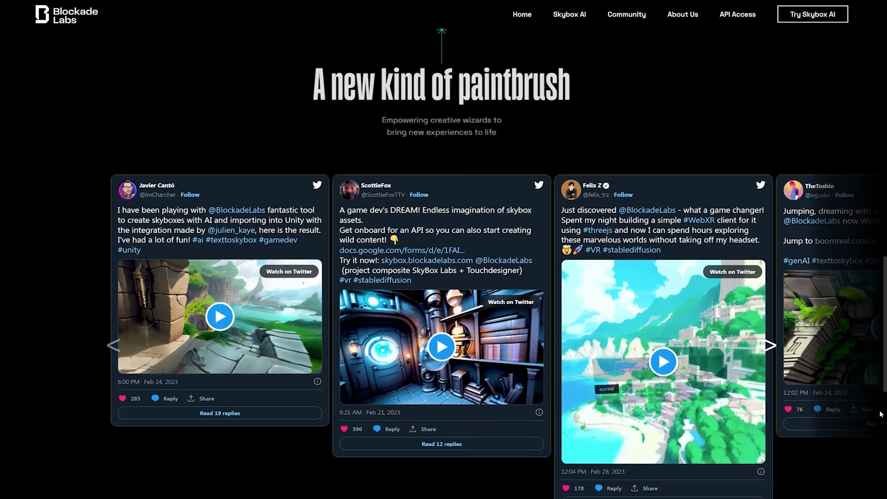
pyautogui.scroll(-3)
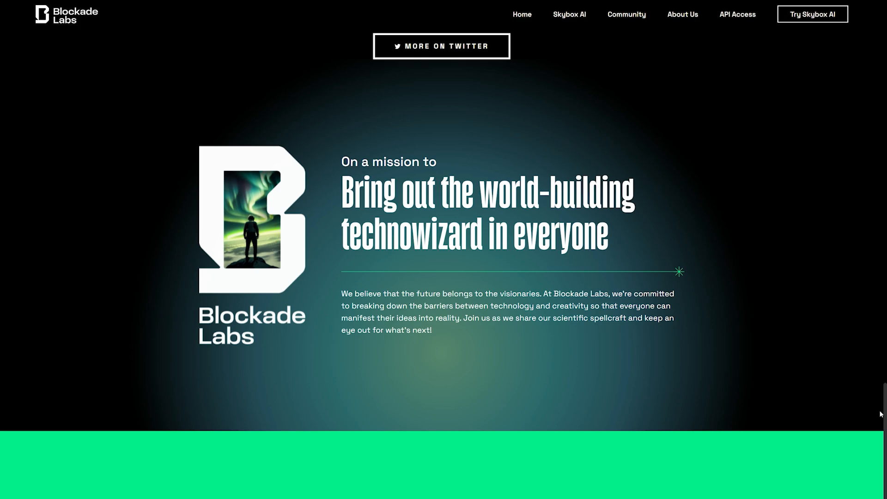
pyautogui.scroll(-3)
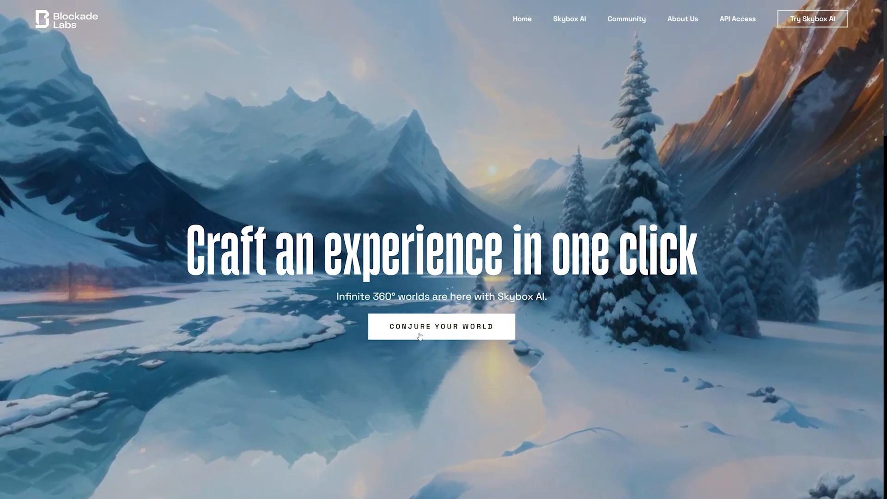
# - Start a new Skybox AI world and generate it from the prompt 'frozen waterfall' in Digital Painting style
pyautogui.click(442, 327)
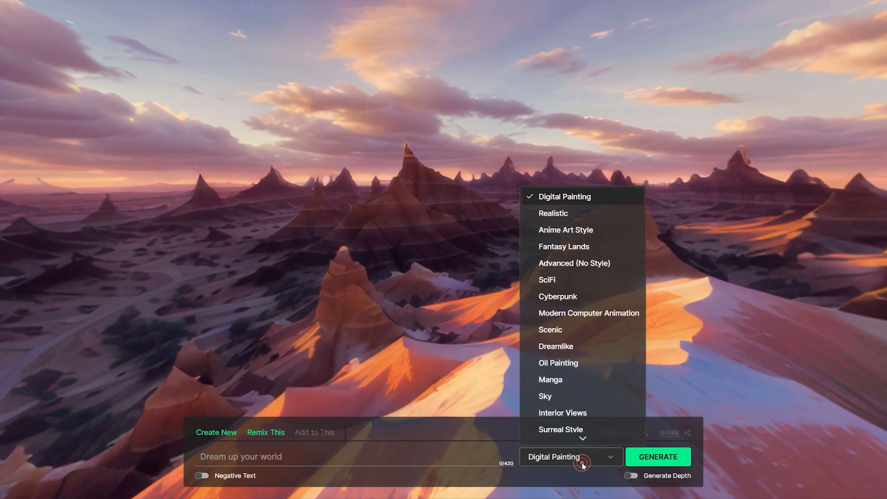
pyautogui.click(216, 432)
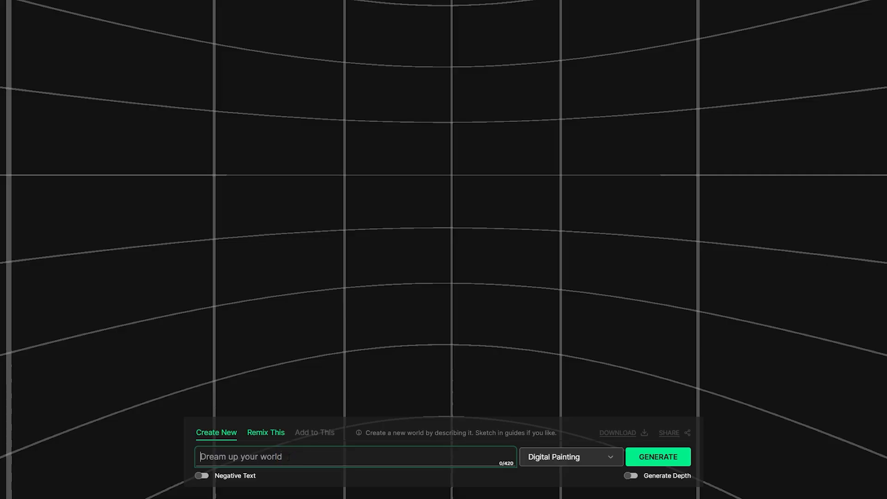
pyautogui.write('frozen waterfall')
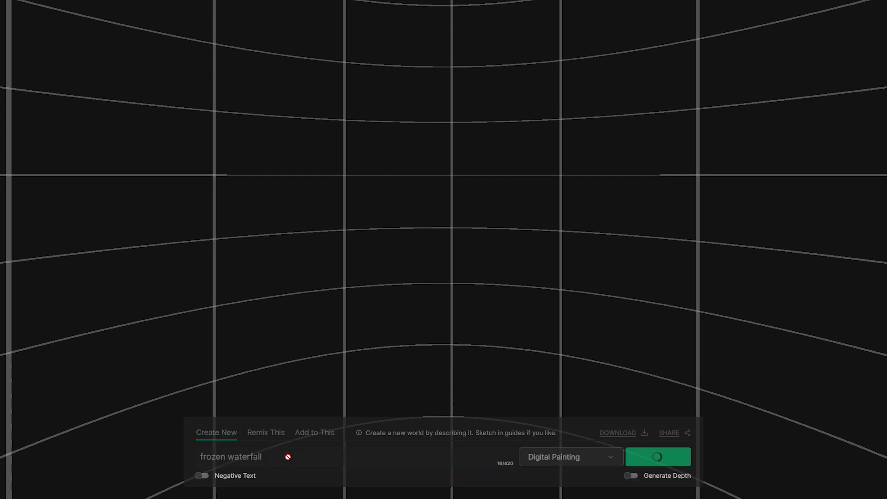
pyautogui.click(658, 456)
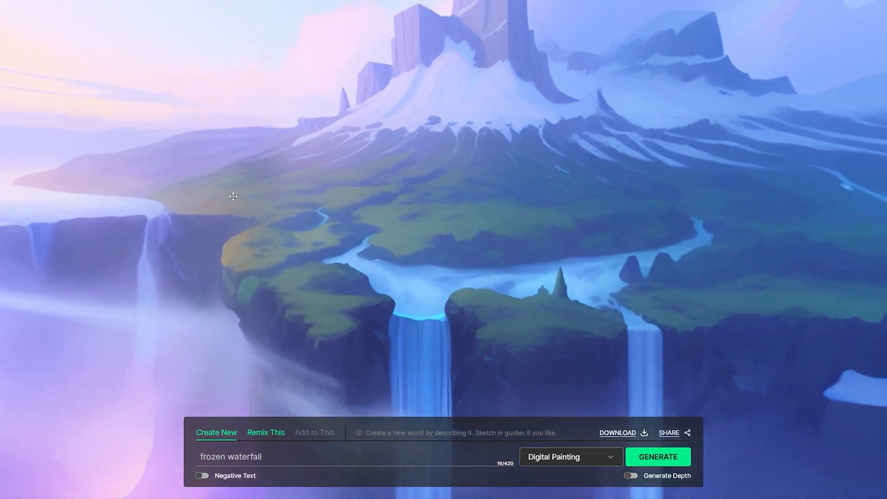
# - Switch the art style to Surreal Style and regenerate the frozen waterfall world
pyautogui.click(587, 456)
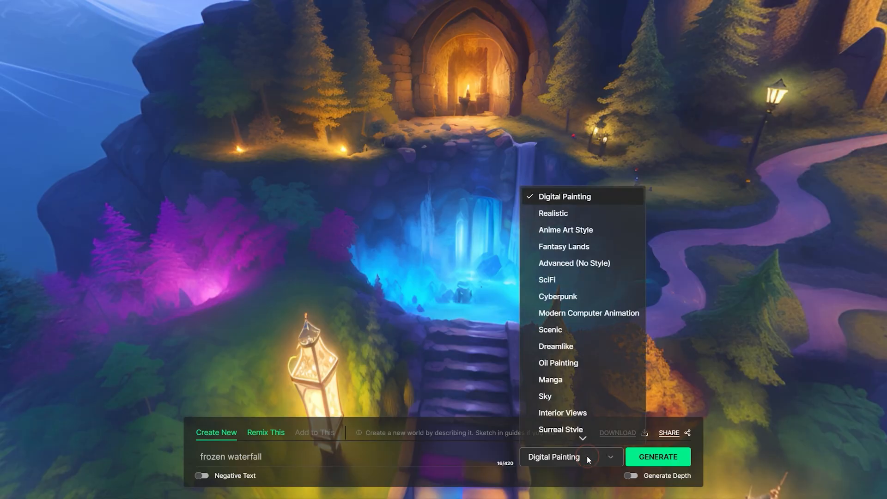
pyautogui.click(561, 428)
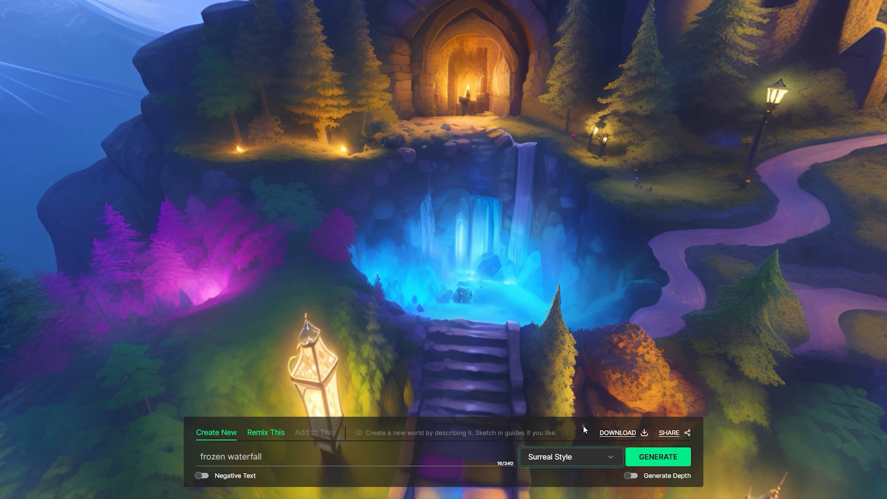
pyautogui.click(657, 456)
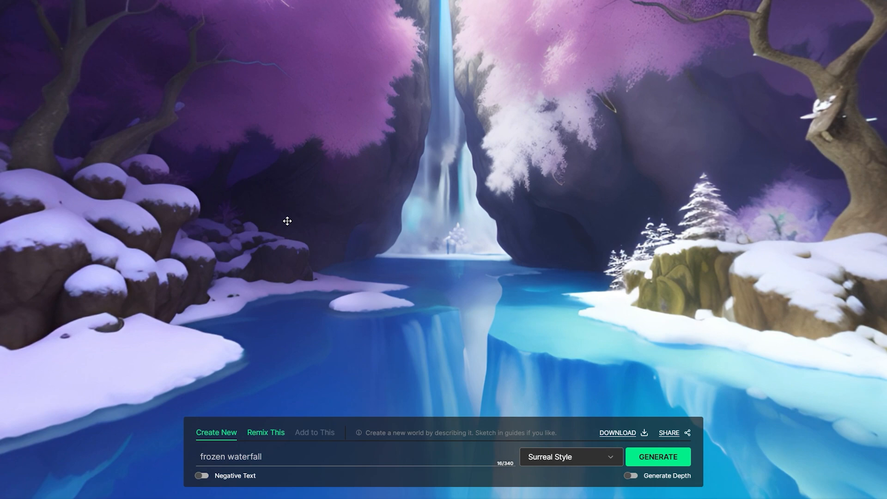
# - Generate a 'mushroom landscape with burning planets' world in the Fantasy Lands style
pyautogui.write('mushroom landscape with')
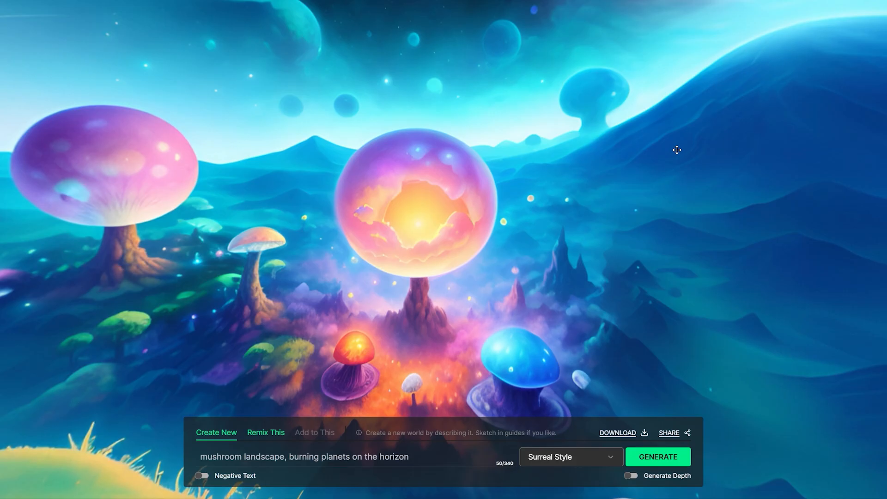
pyautogui.click(571, 456)
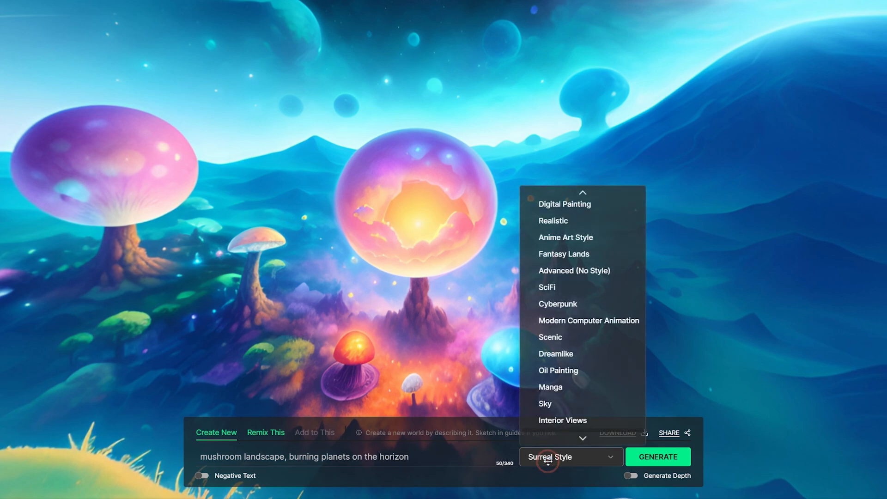
pyautogui.click(564, 253)
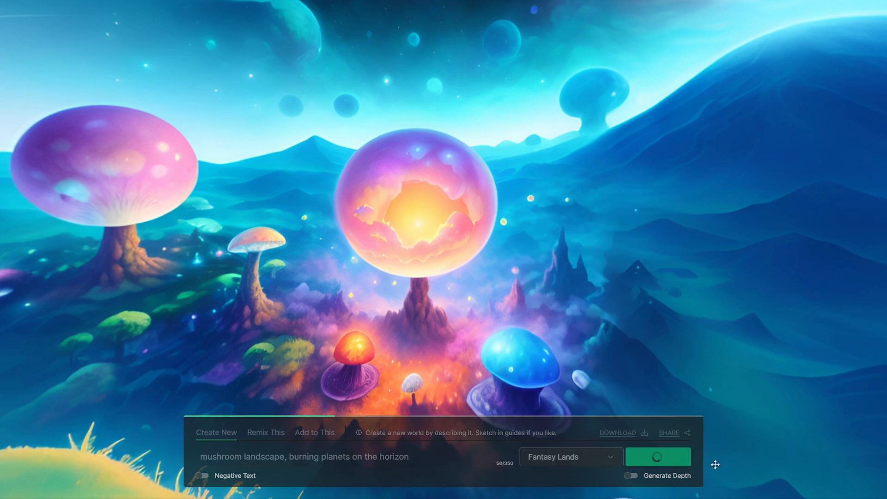
pyautogui.click(658, 456)
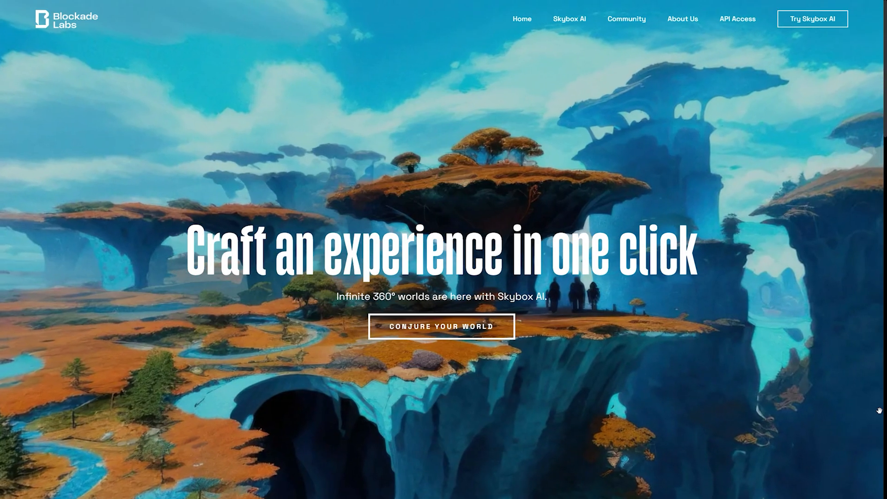
# - Return to Fiverr and scroll through the storyboard and 3D design gig listings
pyautogui.click(441, 325)
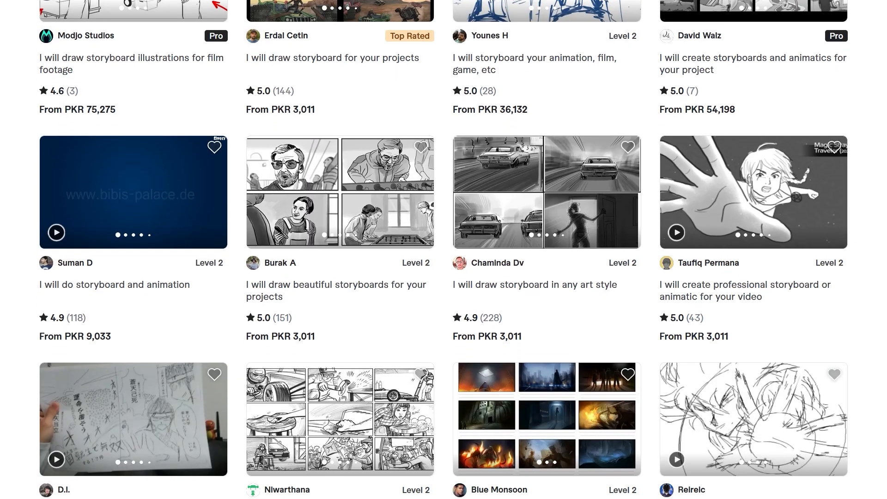
pyautogui.scroll(-3)
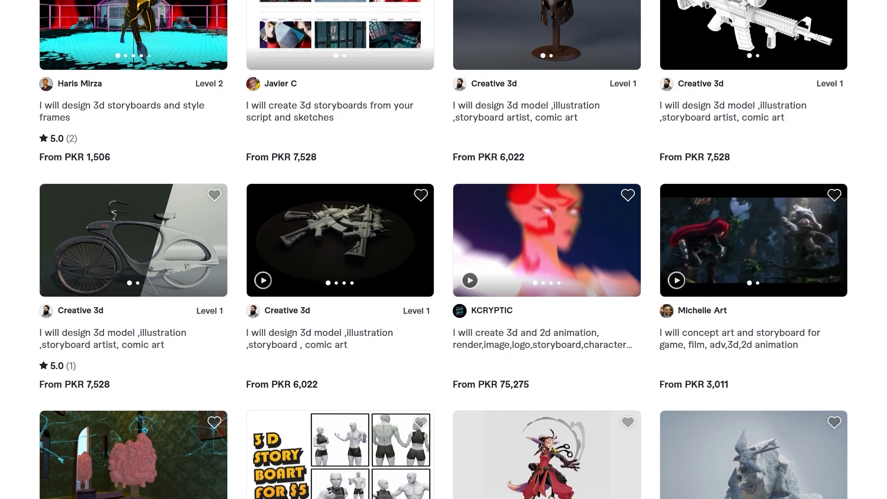
pyautogui.scroll(-3)
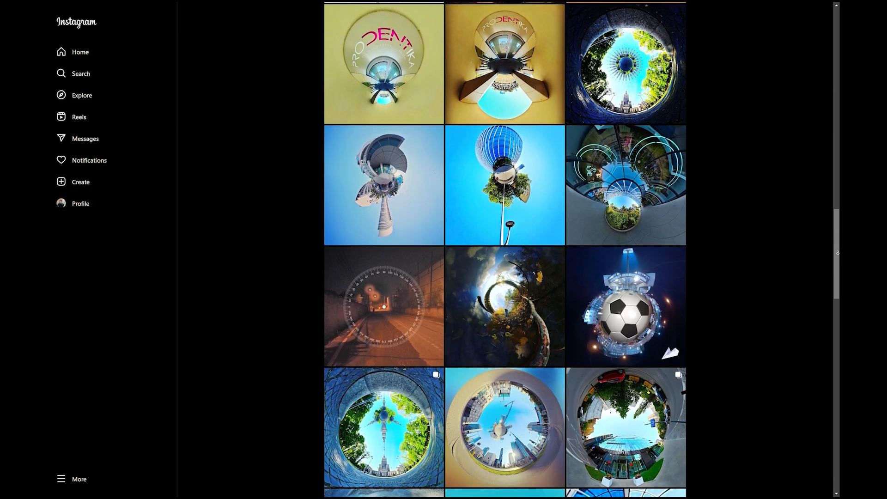
# - Scroll further down the Instagram grid of tiny-planet 360° photos
pyautogui.scroll(-3)
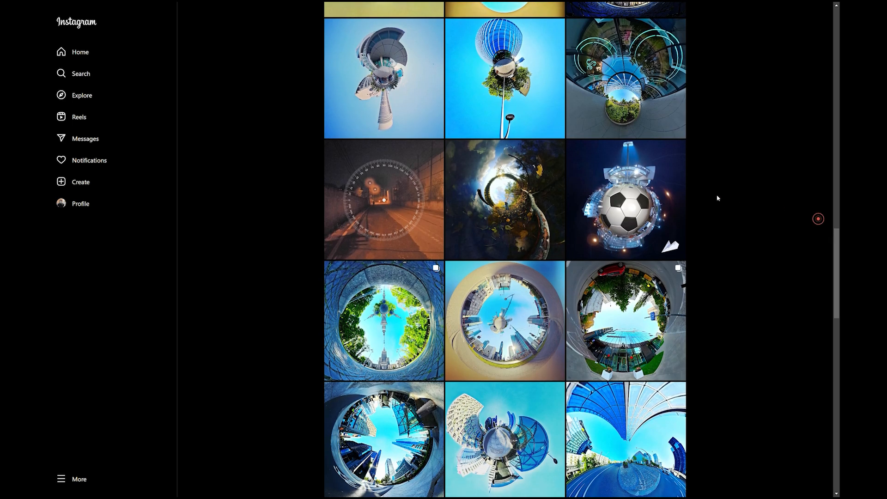
pyautogui.scroll(-3)
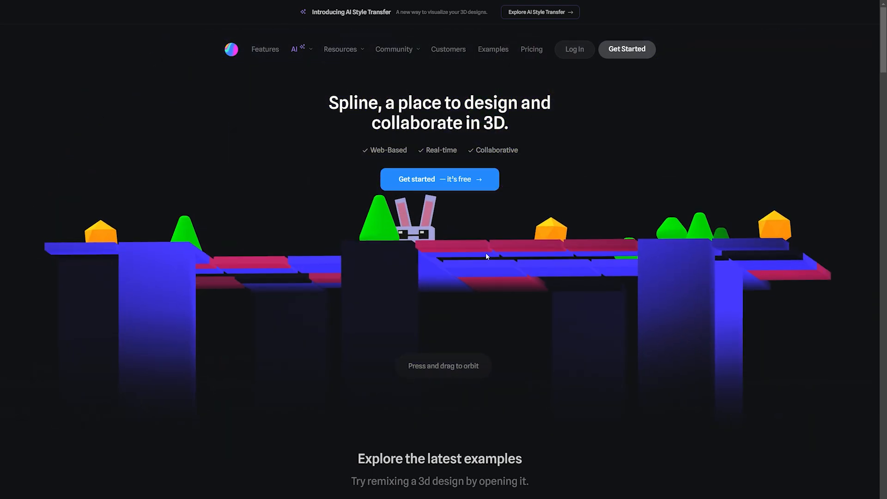
# - Reach Spline's latest examples and open the Game Controls & Physics playground scene
pyautogui.scroll(-3)
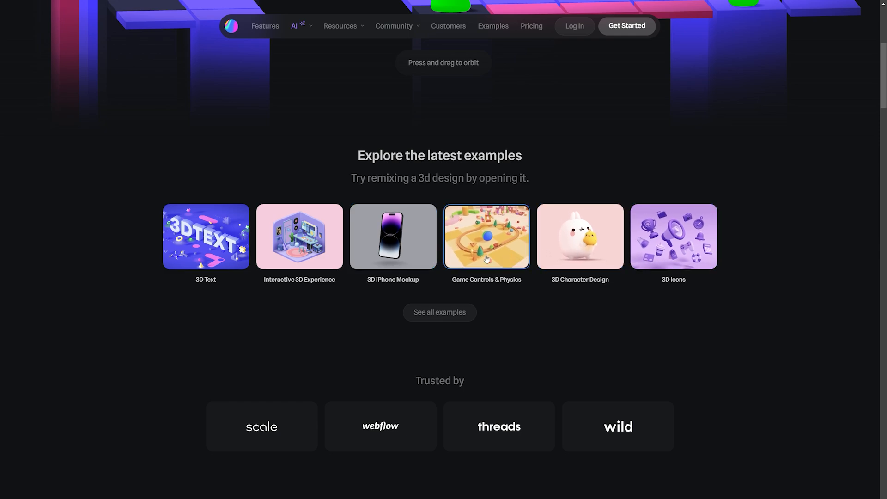
pyautogui.click(486, 237)
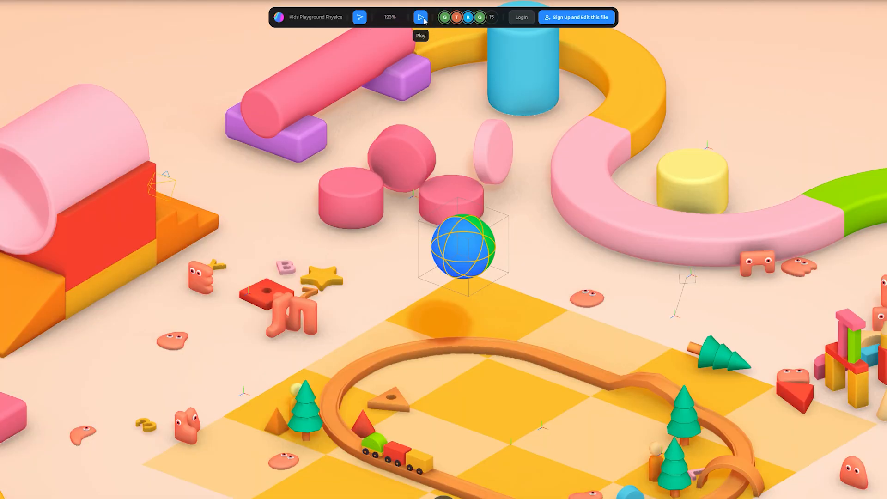
# - Play the Kids Playground Physics scene, then return to the library and browse to the Mini Home scene
pyautogui.click(419, 17)
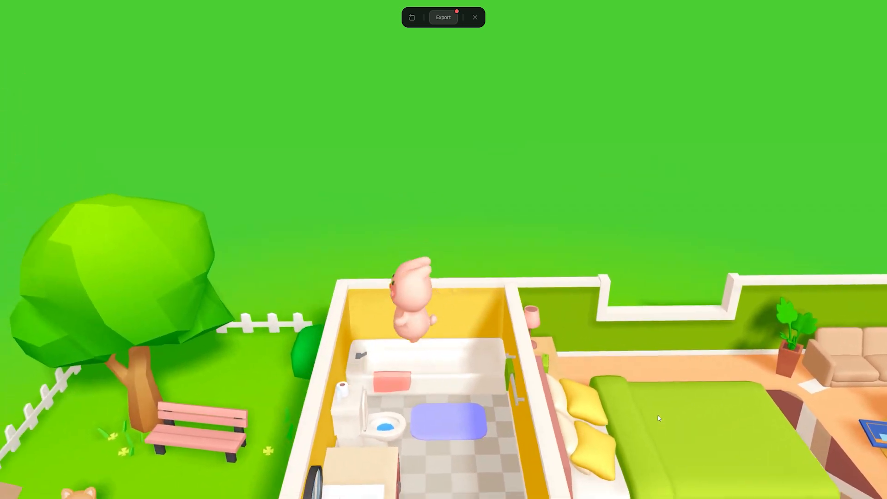
pyautogui.click(476, 17)
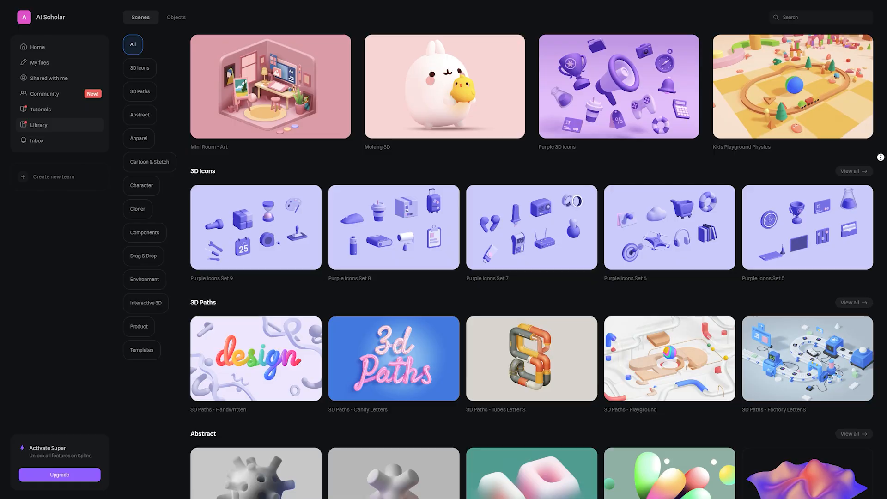
pyautogui.scroll(-3)
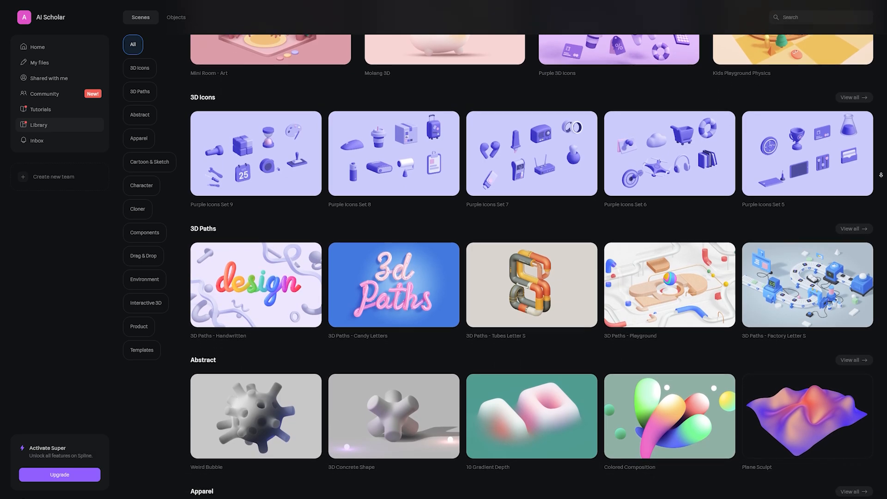
pyautogui.scroll(-3)
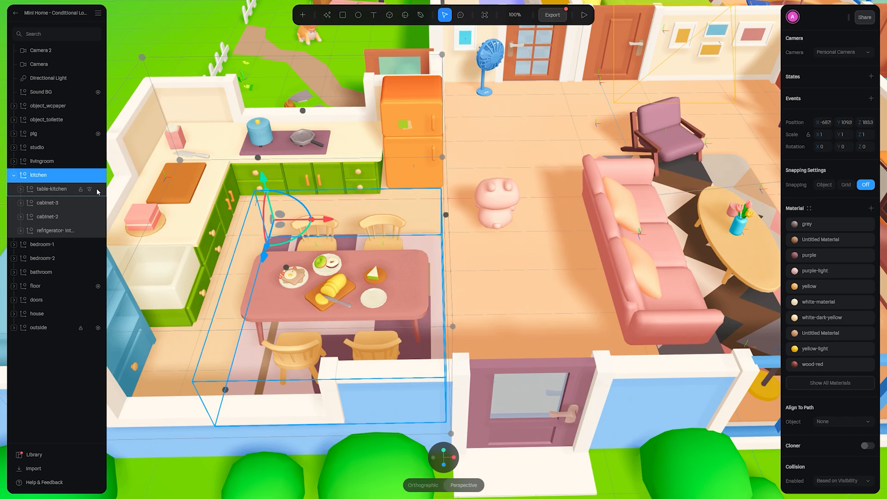
# - Select the table-kitchen object under the kitchen group in the objects panel
pyautogui.click(50, 188)
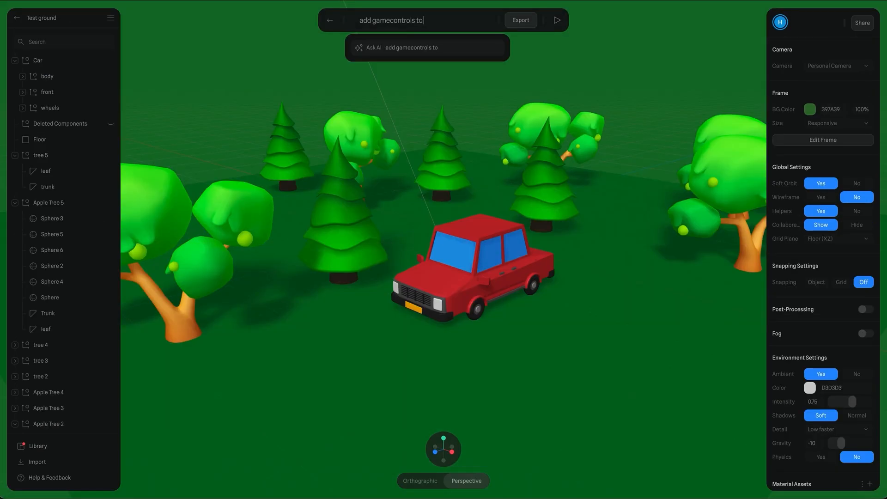
# - Ask the AI to resize the spheres, make them light pink and replace them with cubes
pyautogui.click(554, 20)
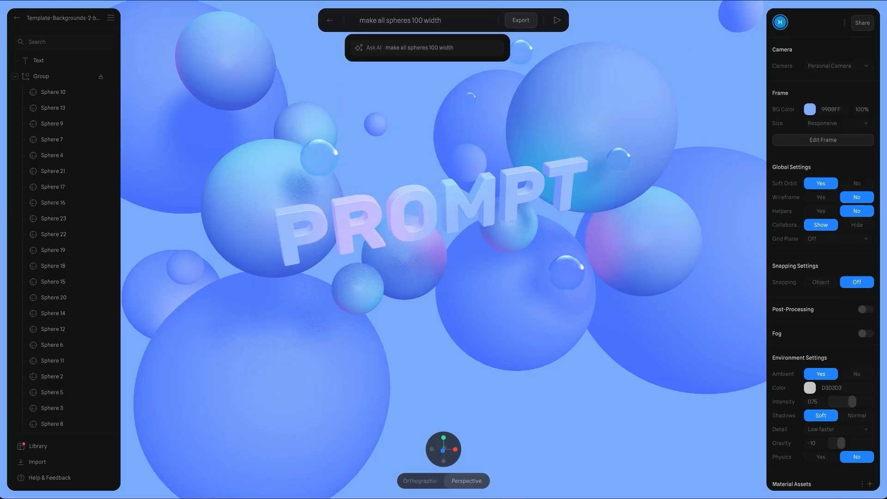
pyautogui.click(556, 20)
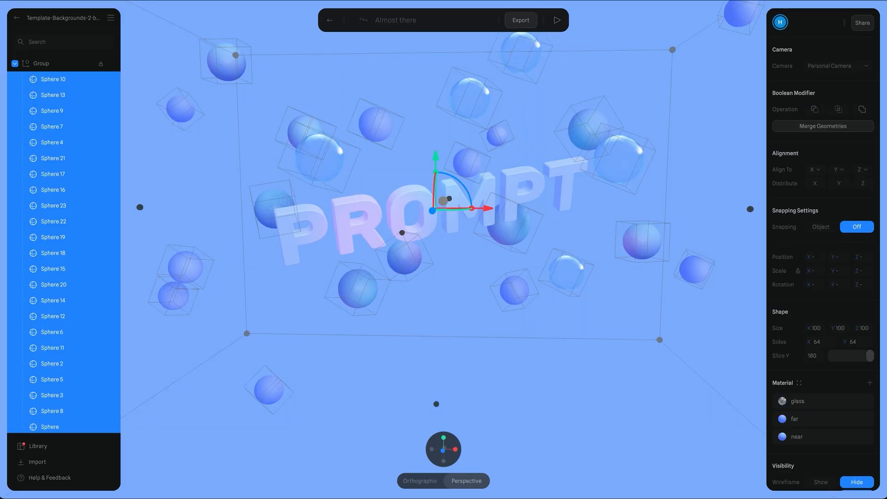
pyautogui.write('make all spheres light pin')
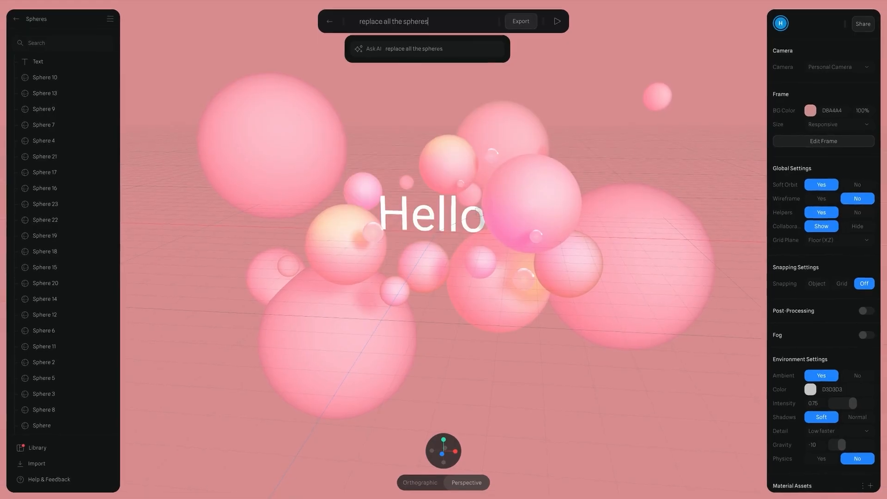
pyautogui.click(556, 21)
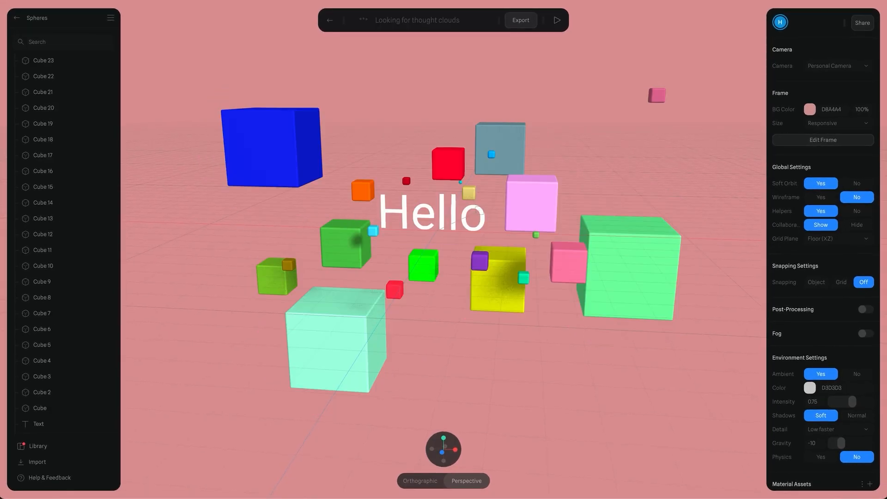
# - Ask the AI for a pastel pink, then a melon palette on the cubes
pyautogui.write('use a pastel pin')
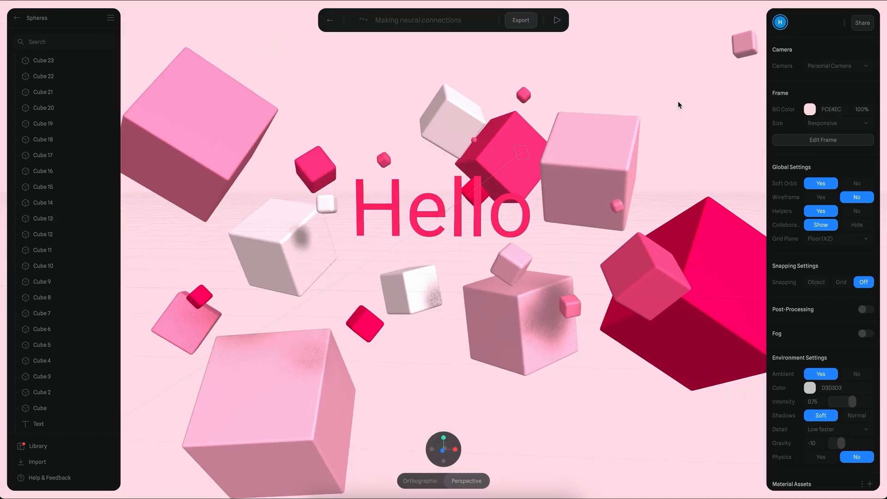
pyautogui.write('use a melon palett')
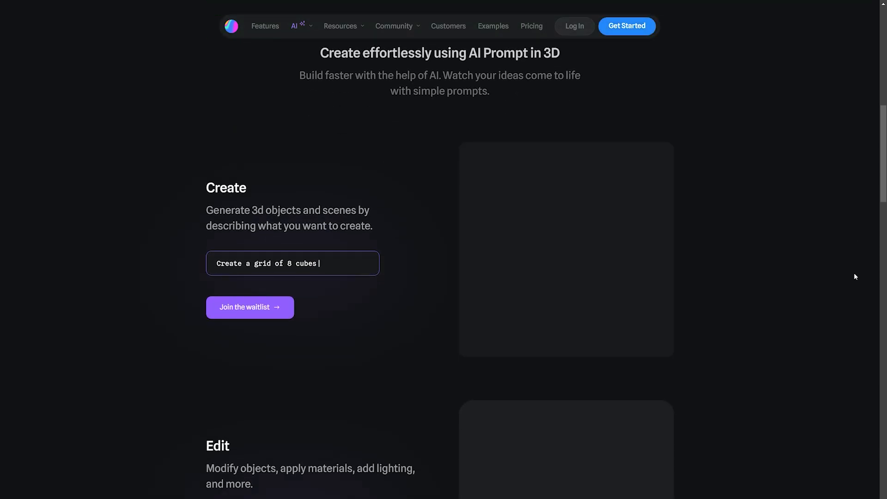
# - Scroll the Spline AI page through the 'Create a grid of 8 cubes' example down to AI Textures
pyautogui.scroll(-3)
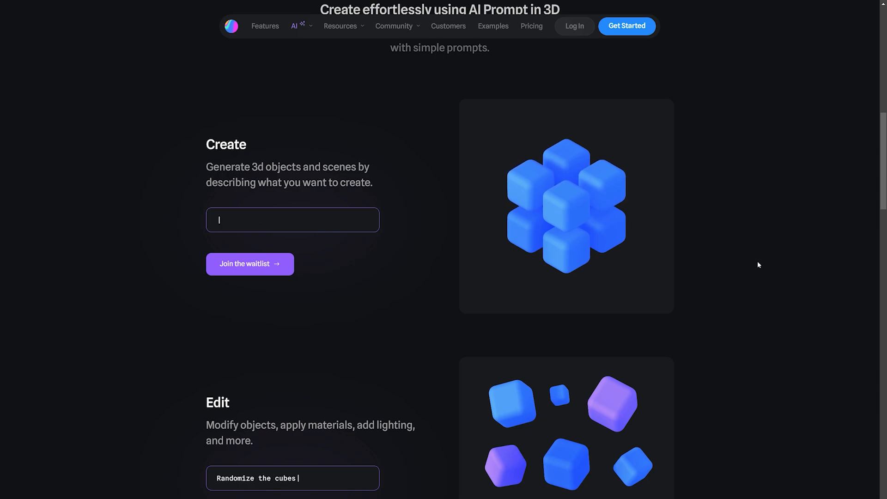
pyautogui.write('Create a grid of 8 cubes')
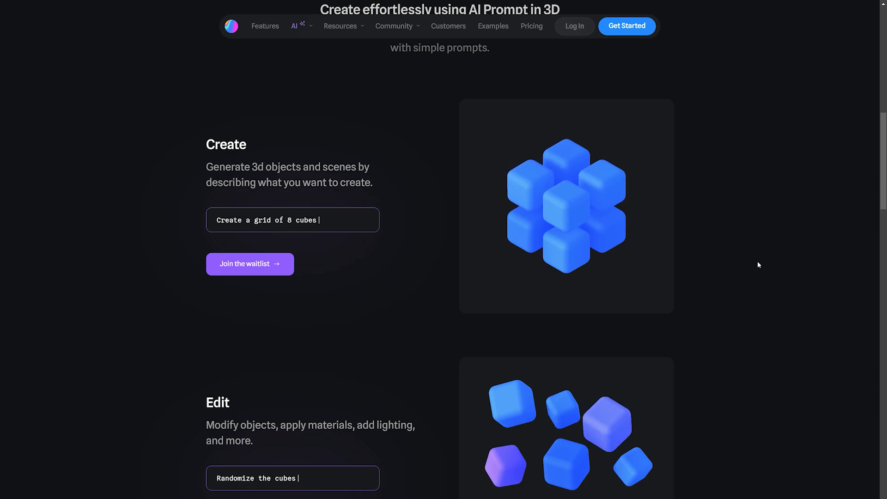
pyautogui.scroll(-3)
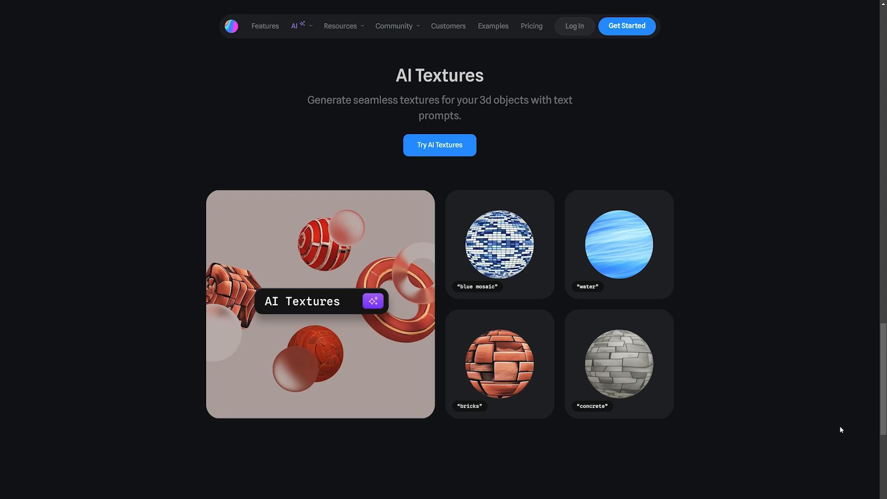
pyautogui.scroll(-3)
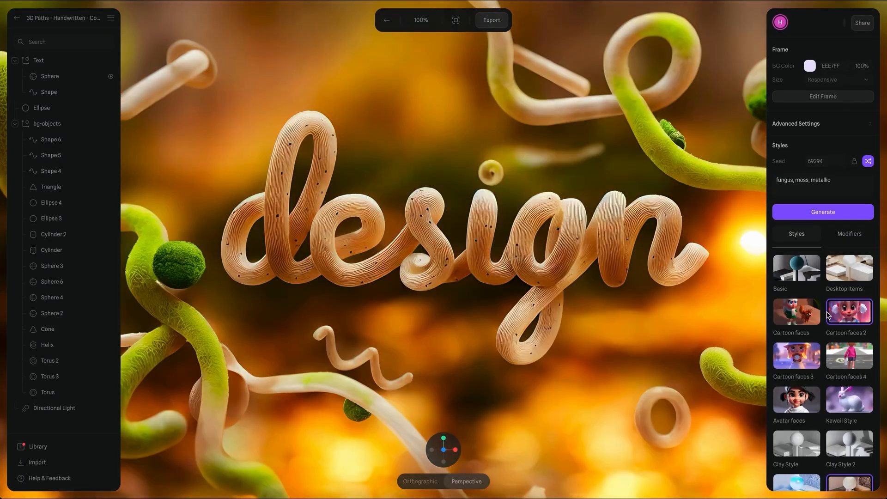
# - Replace the style prompt for the handwritten scene with 'a lot of rain'
pyautogui.write('a lot of rain')
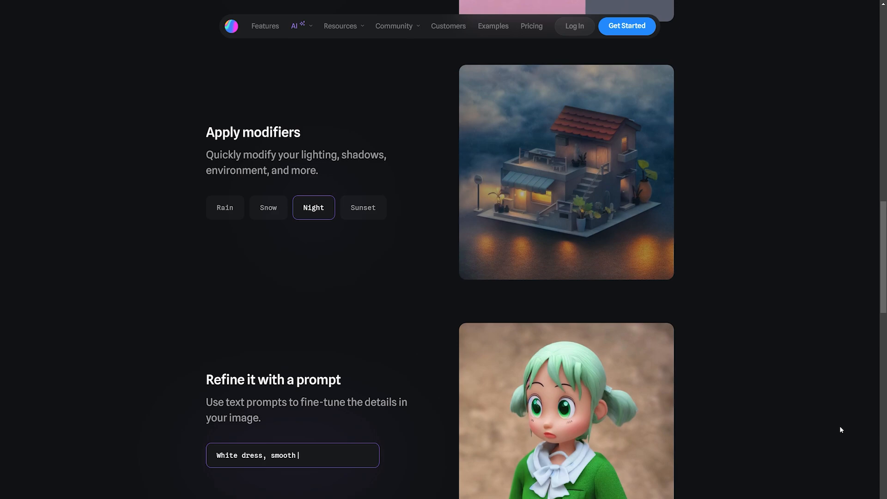
# - Preview the house example relit with another environment modifier chip
pyautogui.click(363, 207)
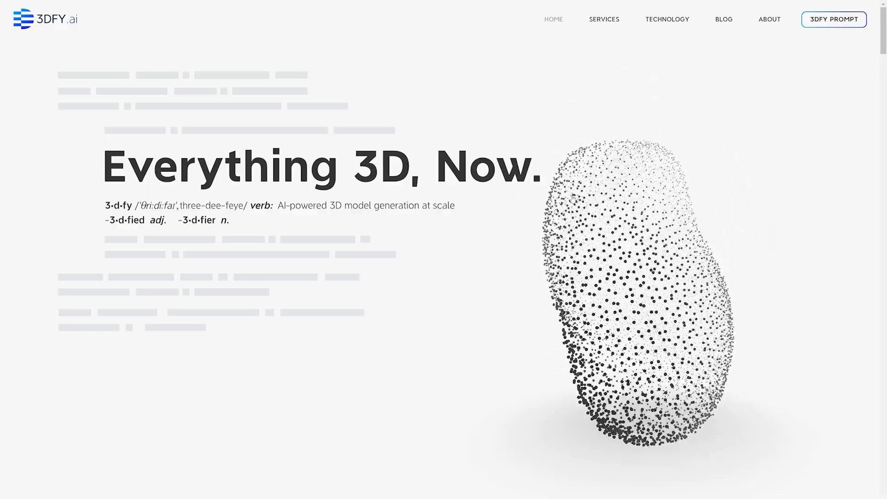
# - Launch 3DFY Prompt from the homepage and reach its text-to-3D category picker
pyautogui.scroll(-3)
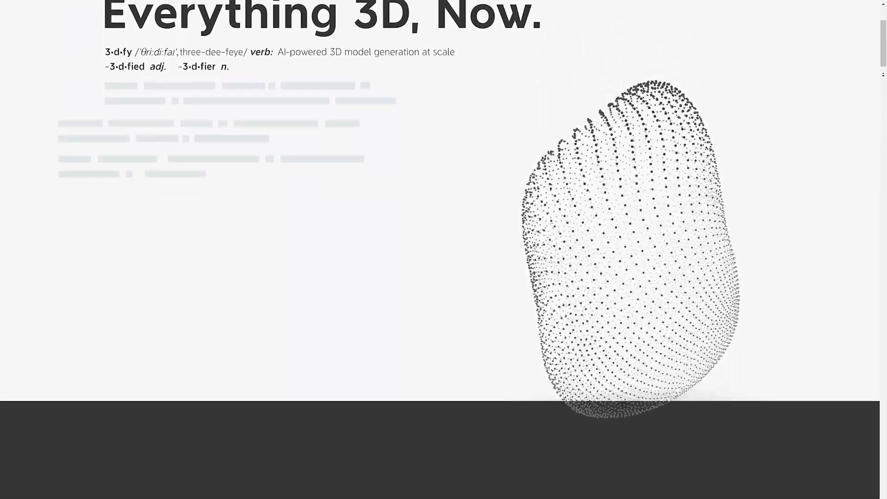
pyautogui.scroll(-3)
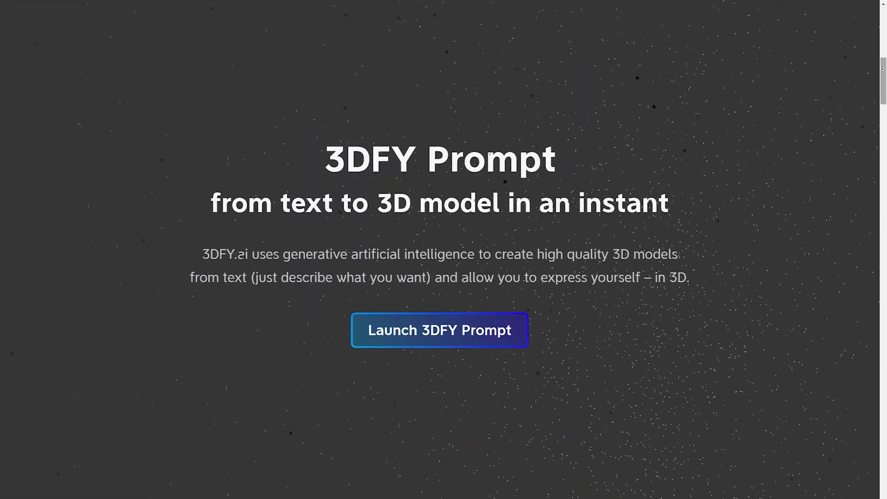
pyautogui.click(439, 330)
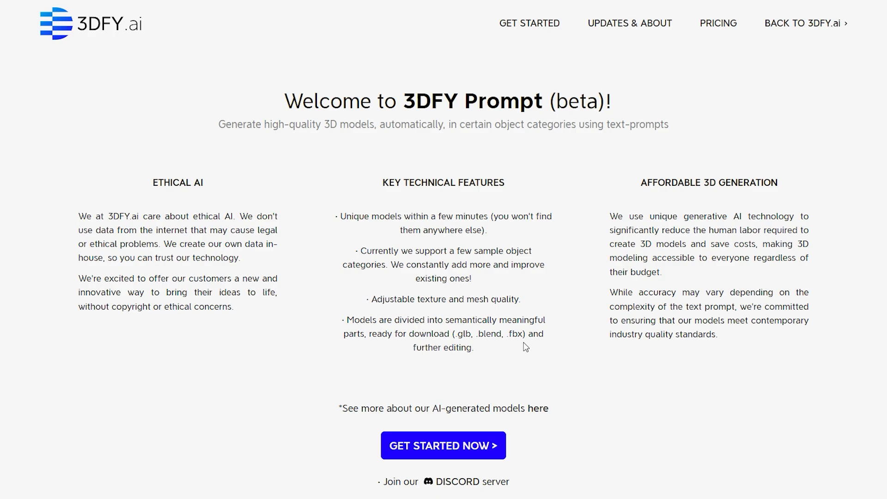
pyautogui.click(443, 445)
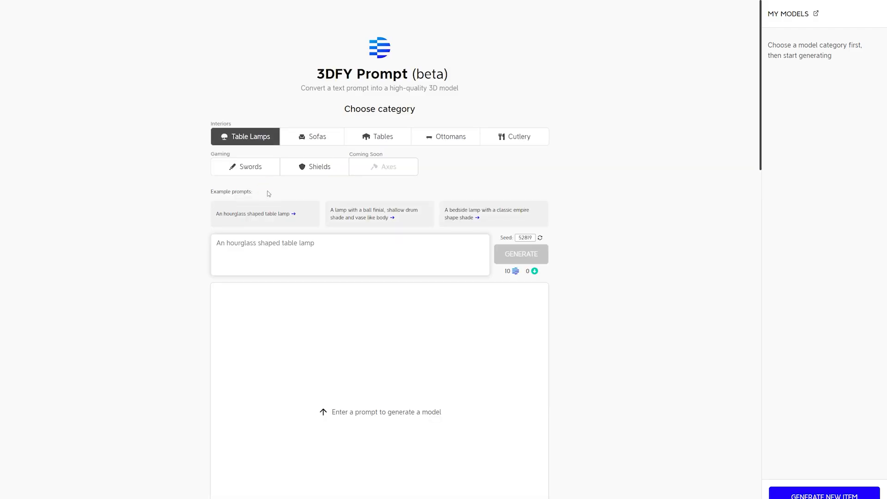
pyautogui.click(521, 254)
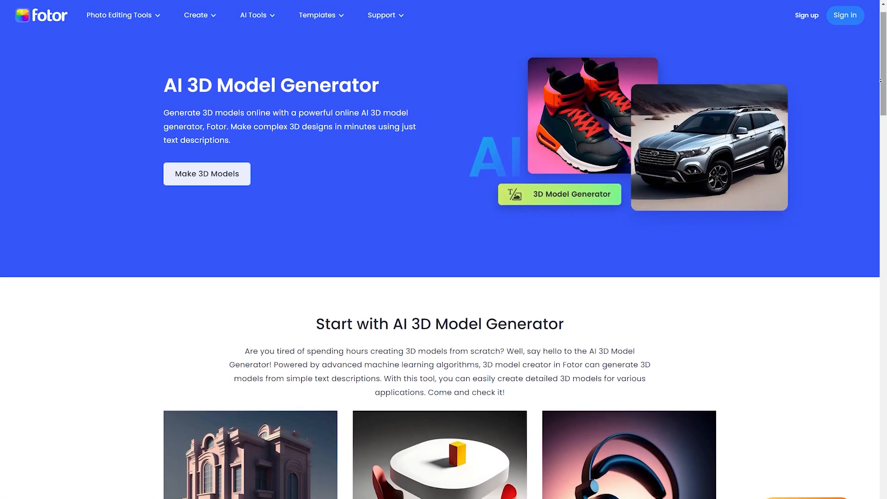
# - Scroll the Fotor AI 3D Model Generator page down to its premium pricing plans
pyautogui.scroll(-3)
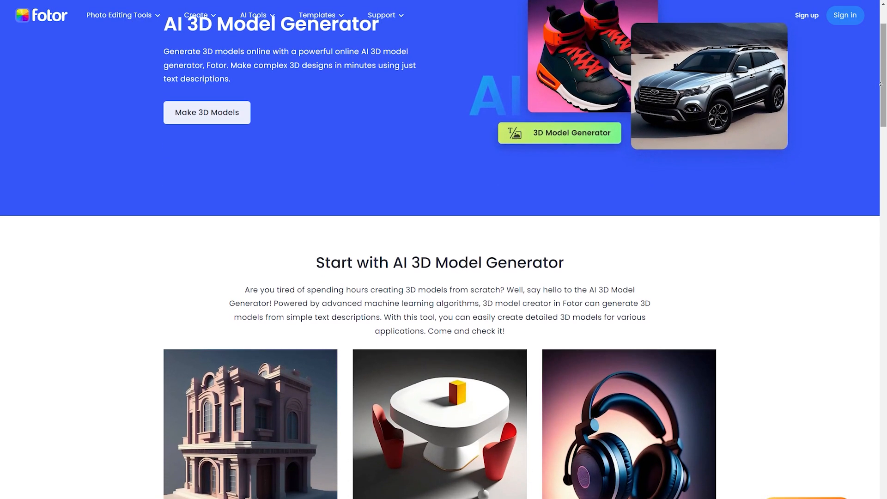
pyautogui.scroll(-3)
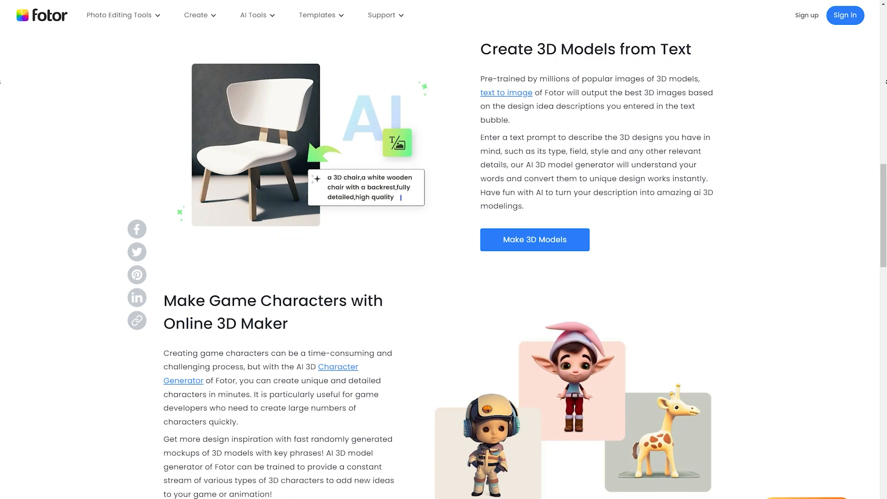
pyautogui.scroll(-3)
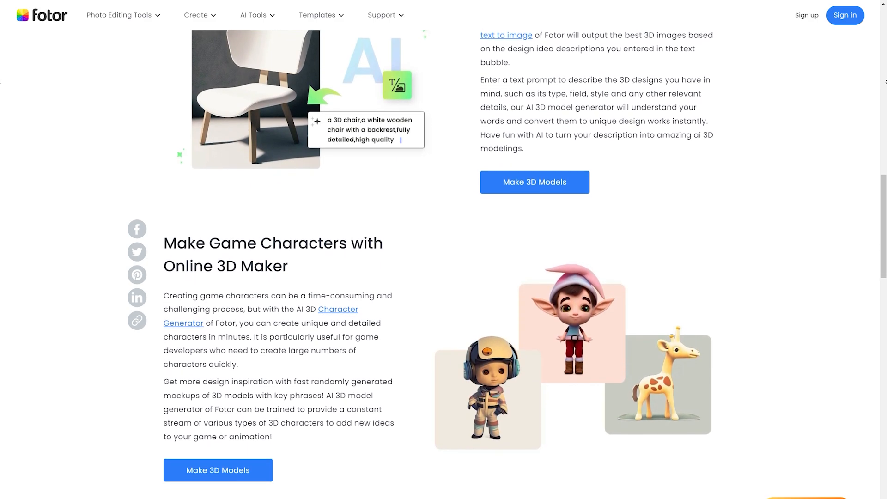
pyautogui.scroll(-3)
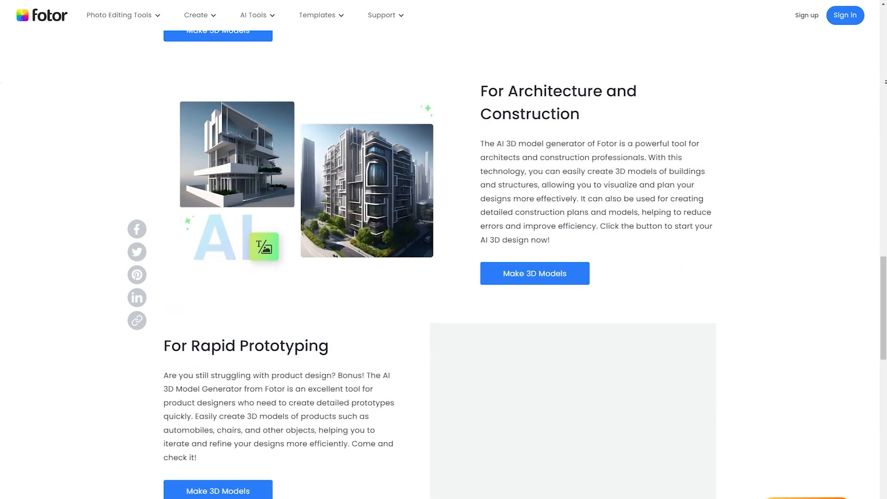
pyautogui.scroll(-3)
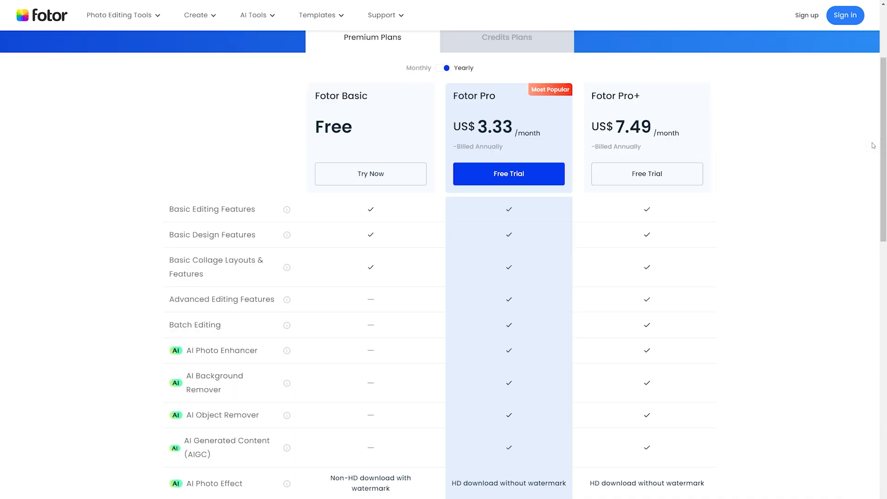
pyautogui.scroll(-3)
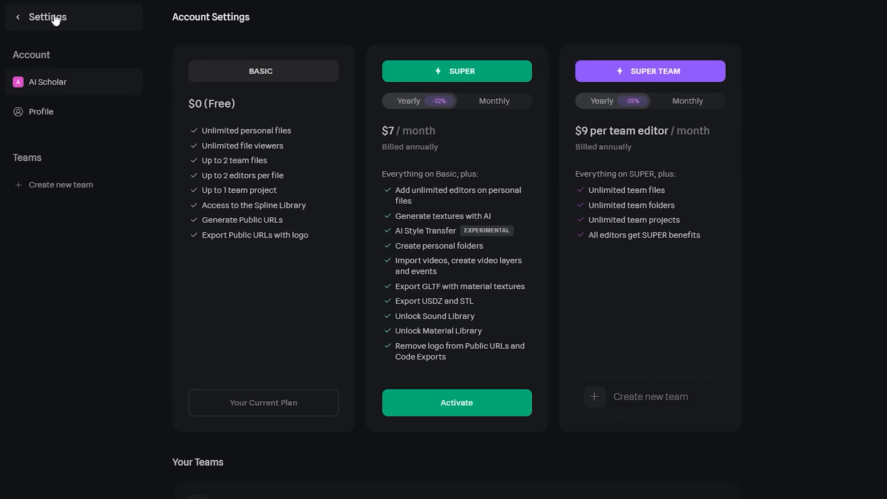
# - Leave account settings and scroll through the Spline community's trending #MadeInSpline scenes
pyautogui.click(17, 17)
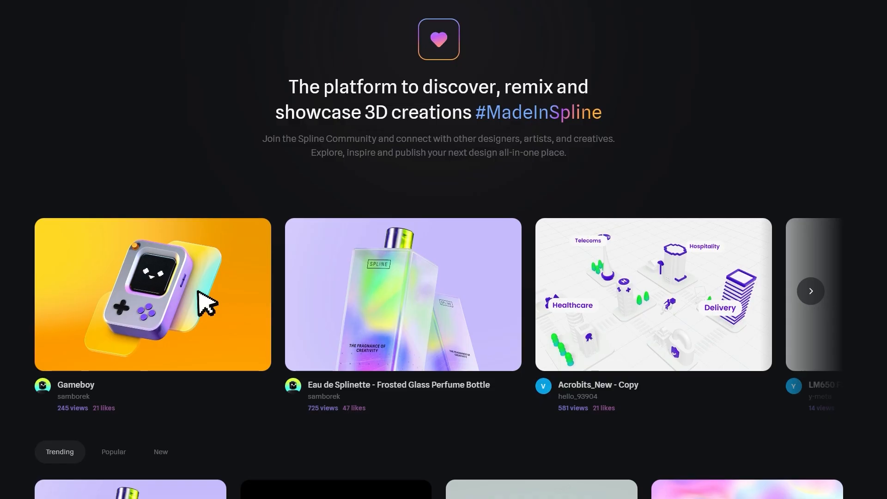
pyautogui.scroll(-3)
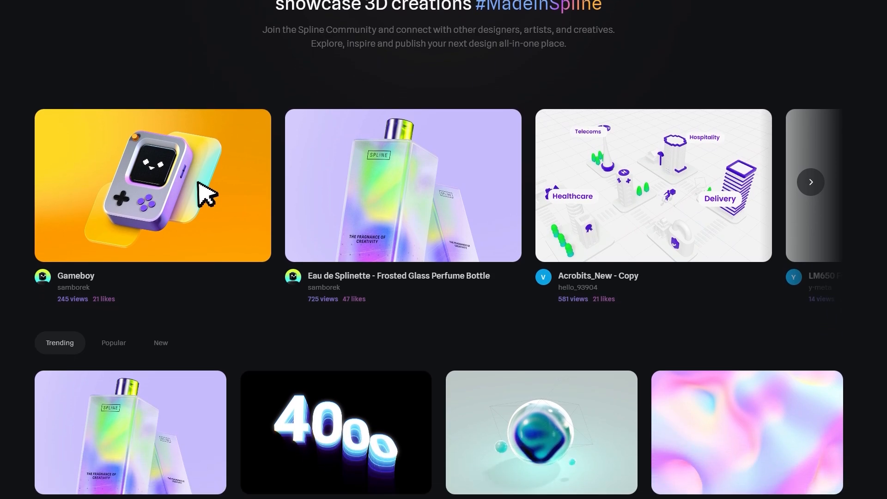
pyautogui.scroll(-3)
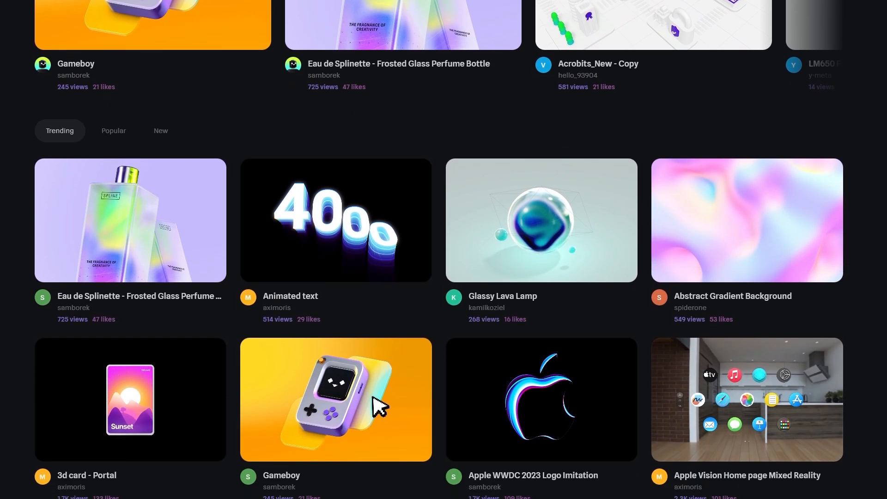
pyautogui.scroll(-3)
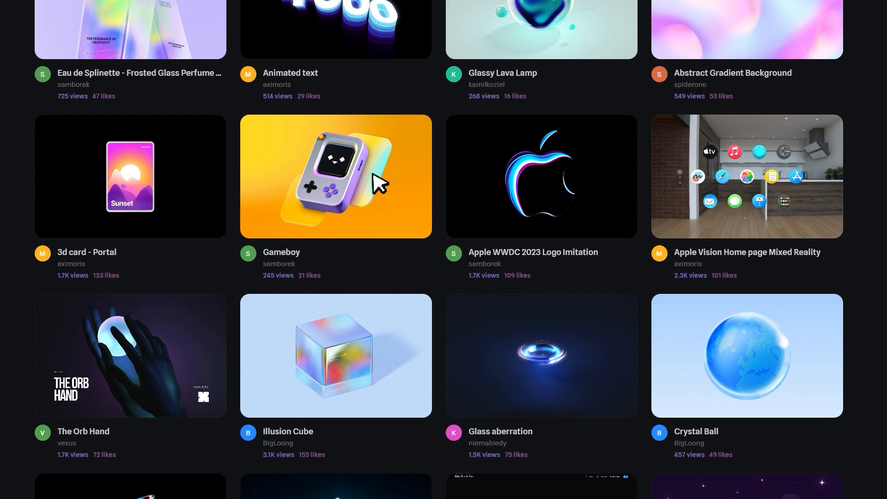
pyautogui.scroll(-3)
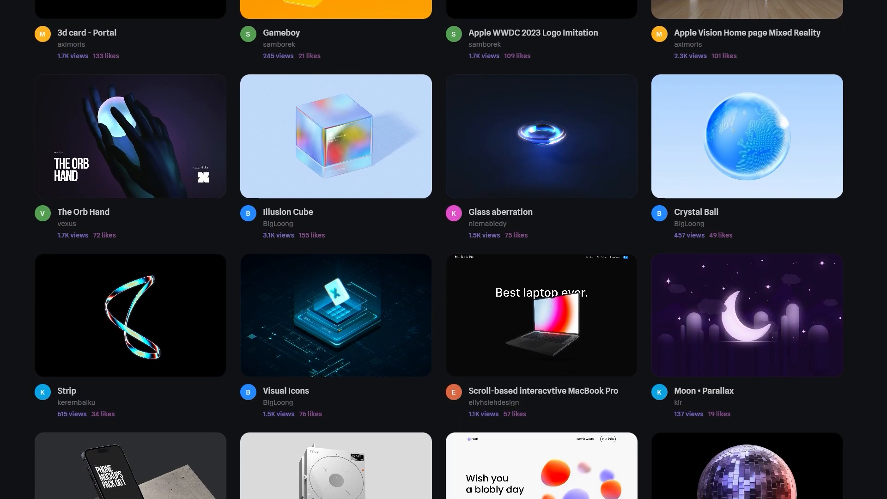
pyautogui.scroll(-3)
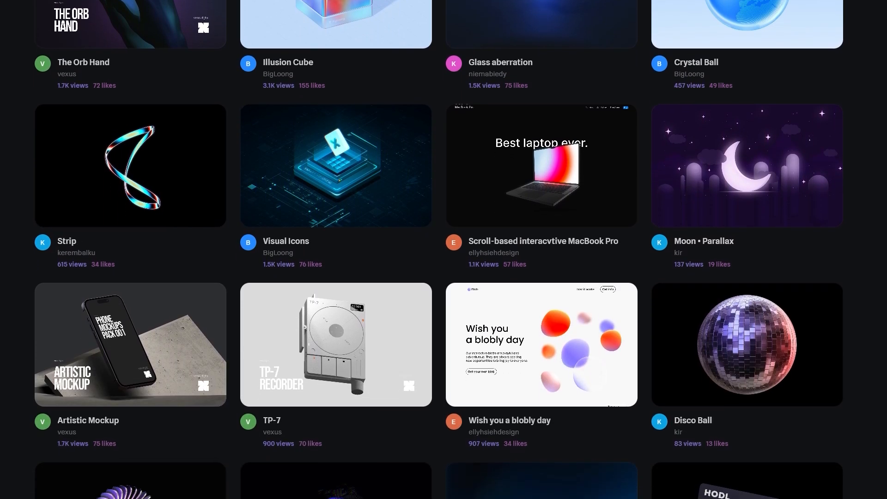